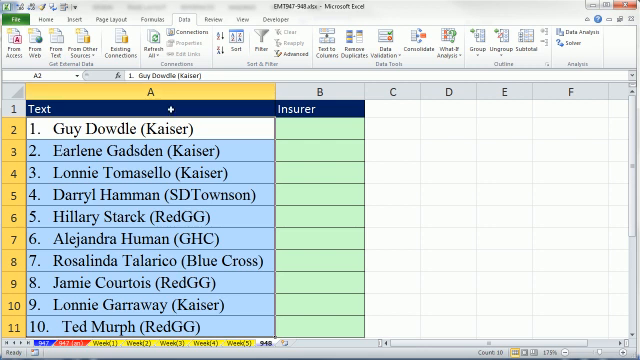
Start B2's Insurer formula as =REPLACE(A2,1,SEARCH( to extract text from A2
{"action": "left_click", "coordinate": [317, 128]}
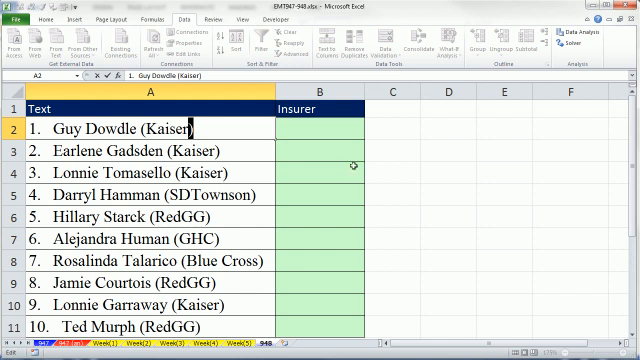
{"action": "type", "text": "=r"}
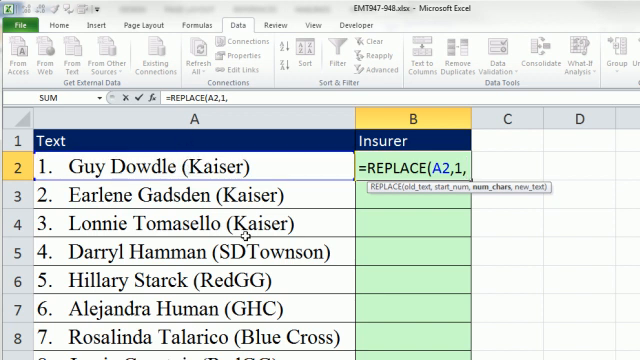
{"action": "type", "text": "SEARCH("}
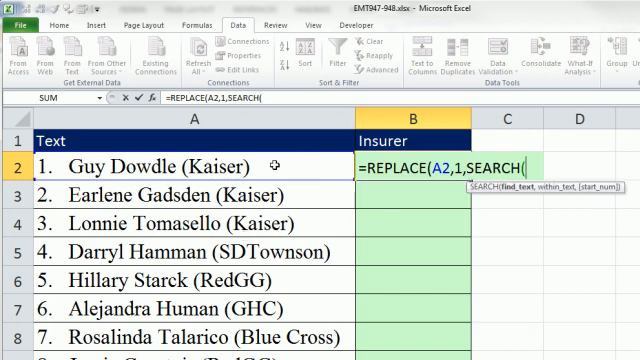
Continue with "(",A2) so the replacement spans up to the opening parenthesis in A2
{"action": "type", "text": "\"("}
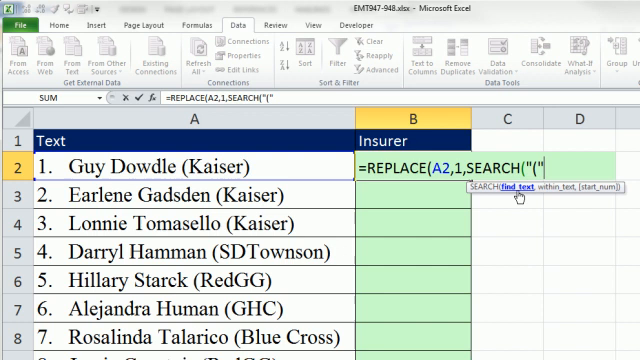
{"action": "type", "text": ",A2"}
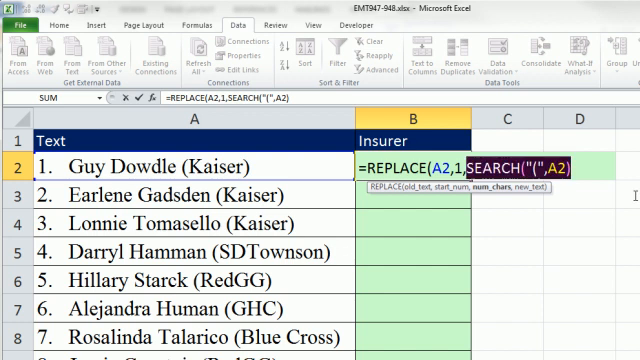
{"action": "type", "text": "17"}
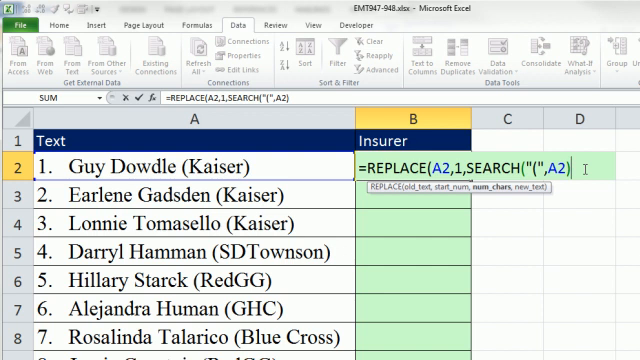
{"action": "type", "text": ","}
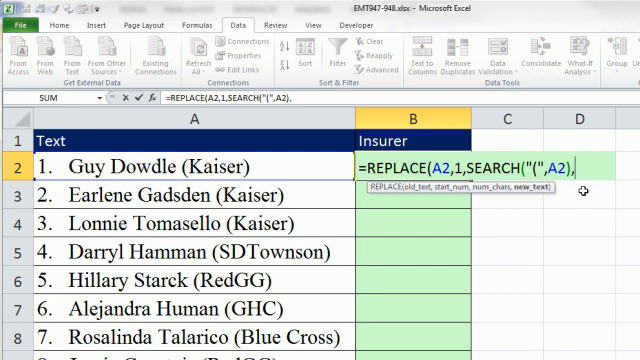
Finish the REPLACE with empty "" replacement text and fill it down the Insurer column
{"action": "type", "text": "\"\""}
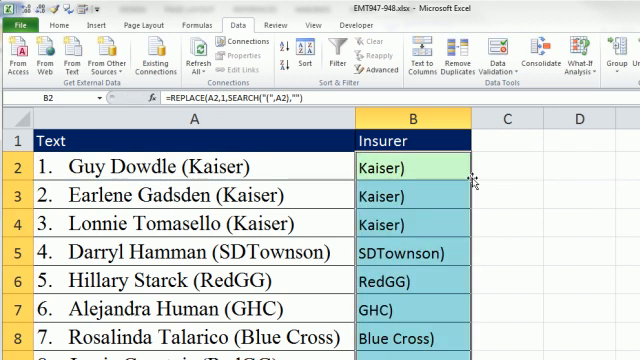
{"action": "double_click", "coordinate": [406, 165]}
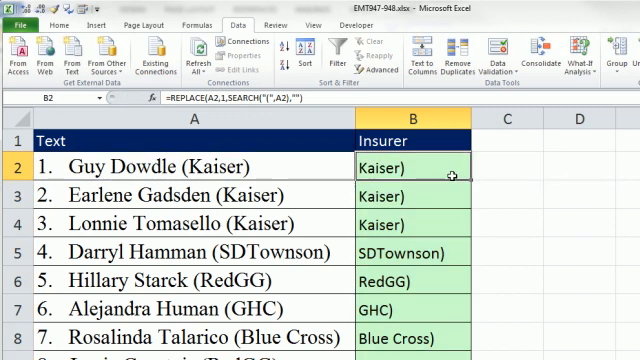
{"action": "mouse_move", "coordinate": [452, 172]}
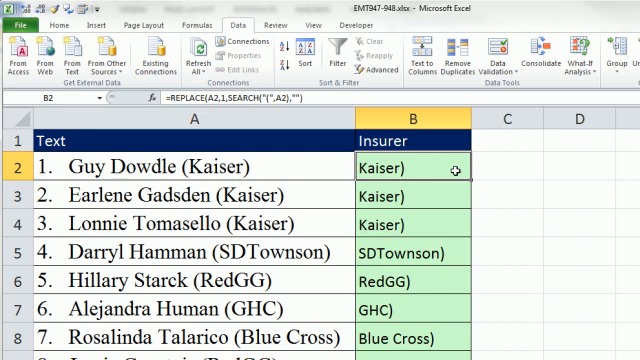
Wrap B2's formula in SUBSTITUTE(... ,")","") to strip the trailing closing parenthesis
{"action": "double_click", "coordinate": [388, 158]}
{"action": "type", "text": "SUBSTITUTE("}
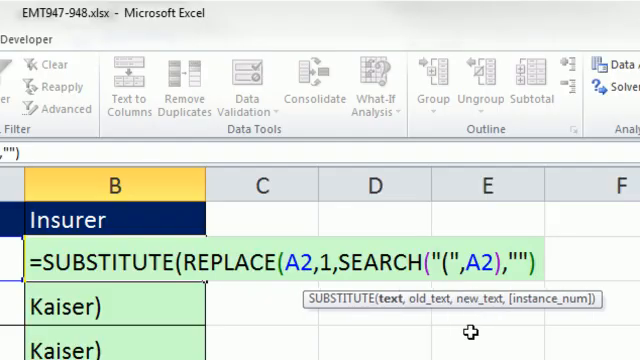
{"action": "type", "text": ",\")"}
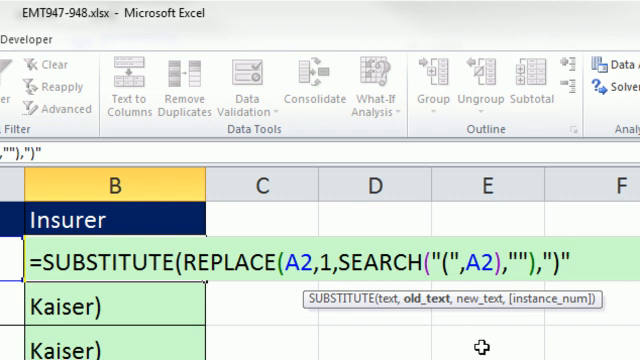
{"action": "type", "text": ","}
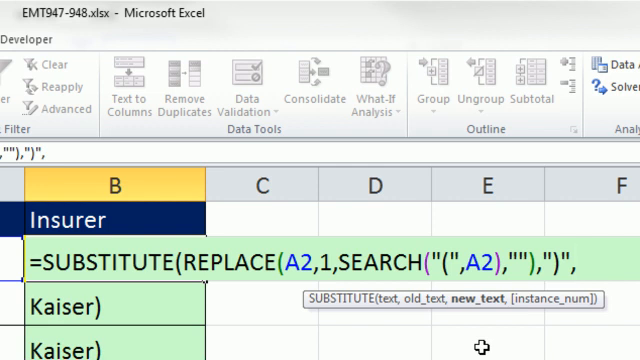
{"action": "type", "text": "\"\")"}
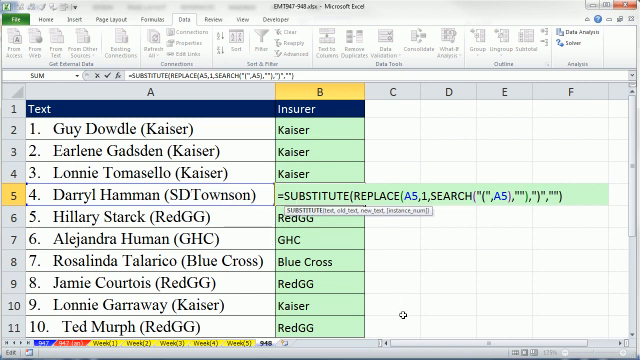
{"action": "mouse_move", "coordinate": [565, 160]}
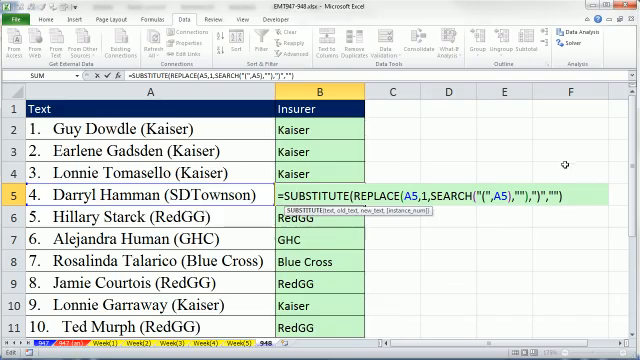